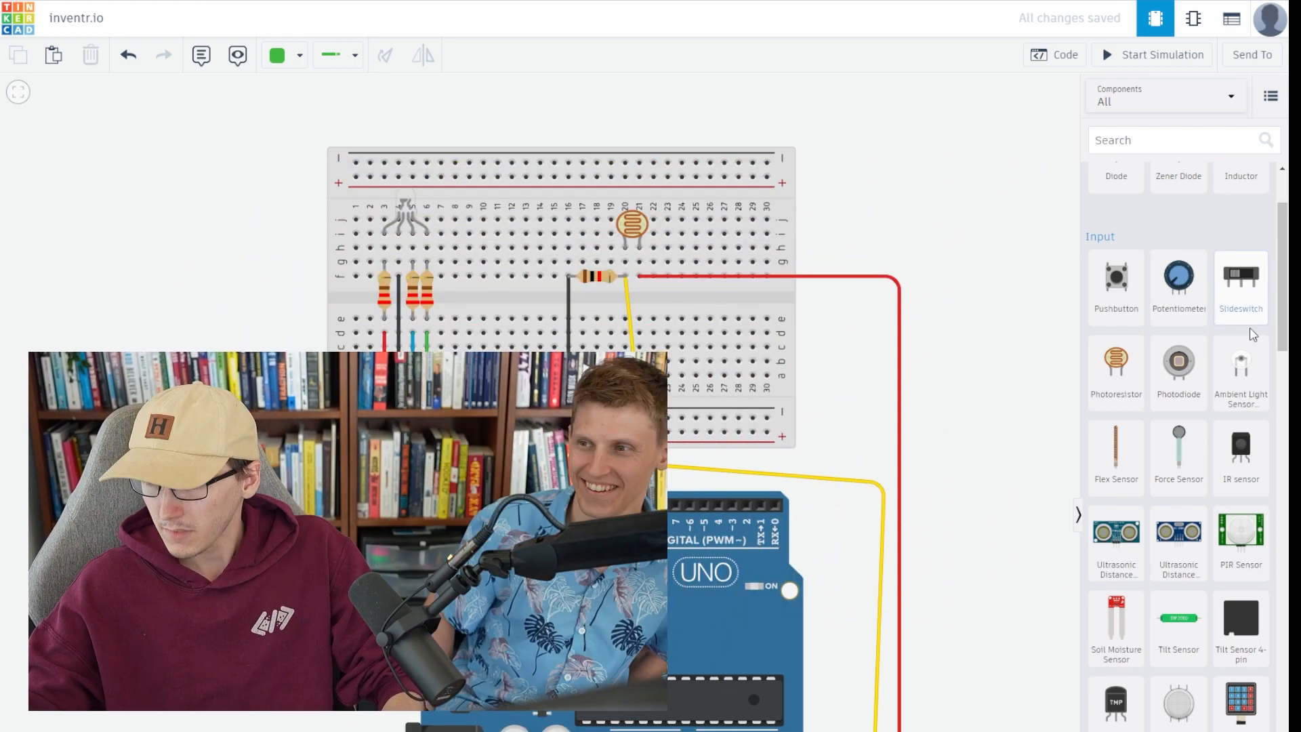
Step: Place a Keypad 4x4 from the Components panel beside the breadboard and Arduino
scroll(down, 3)
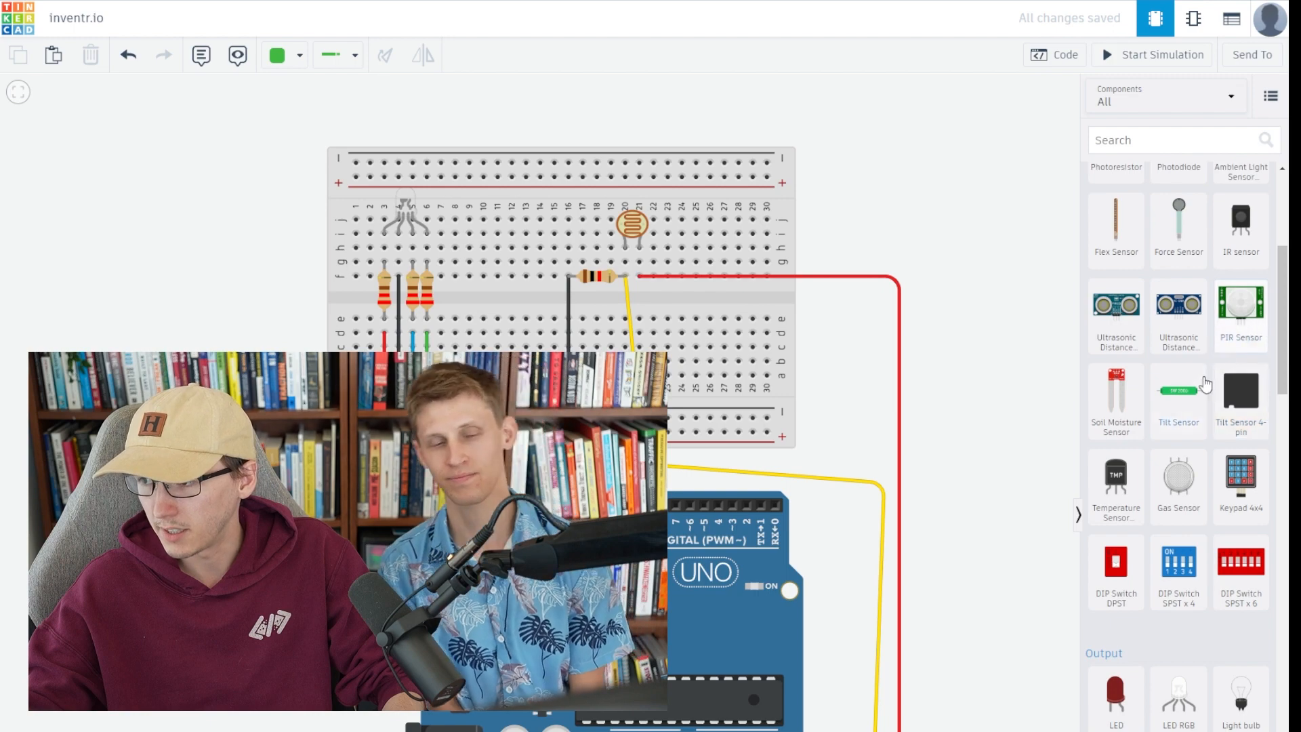
scroll(down, 3)
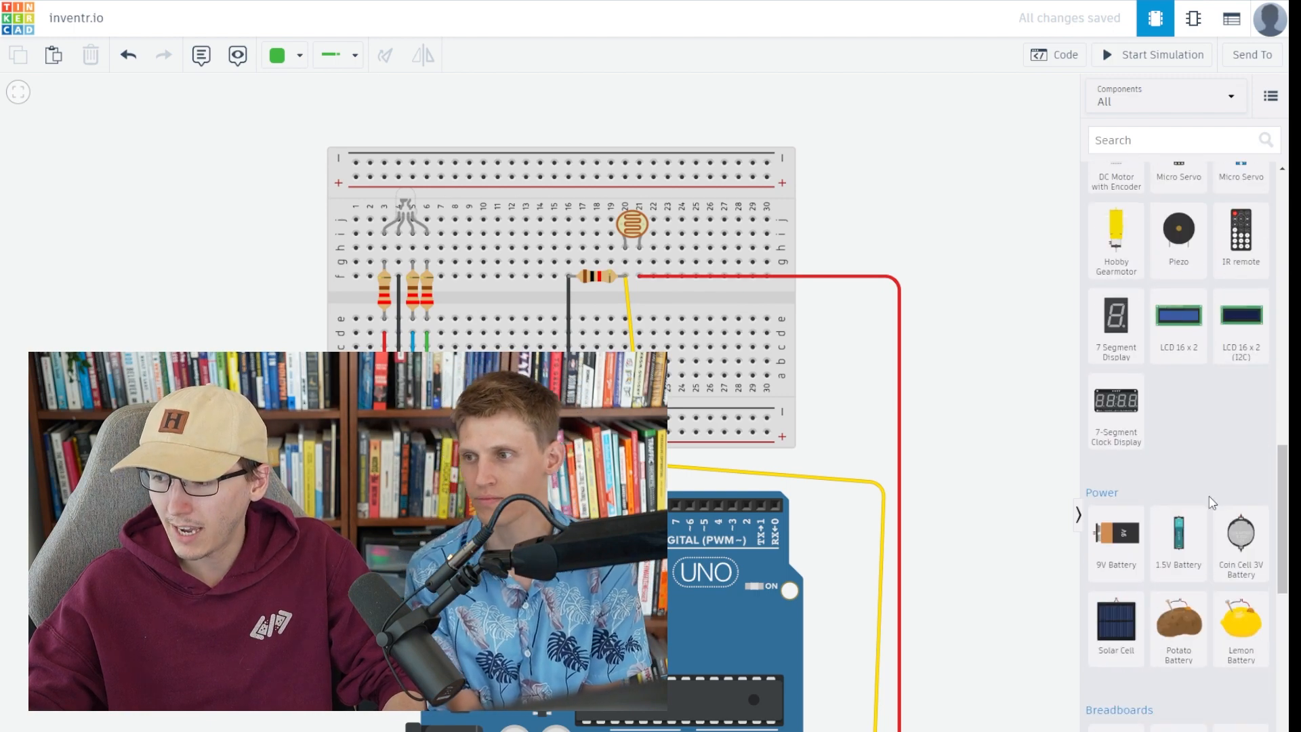
scroll(down, 3)
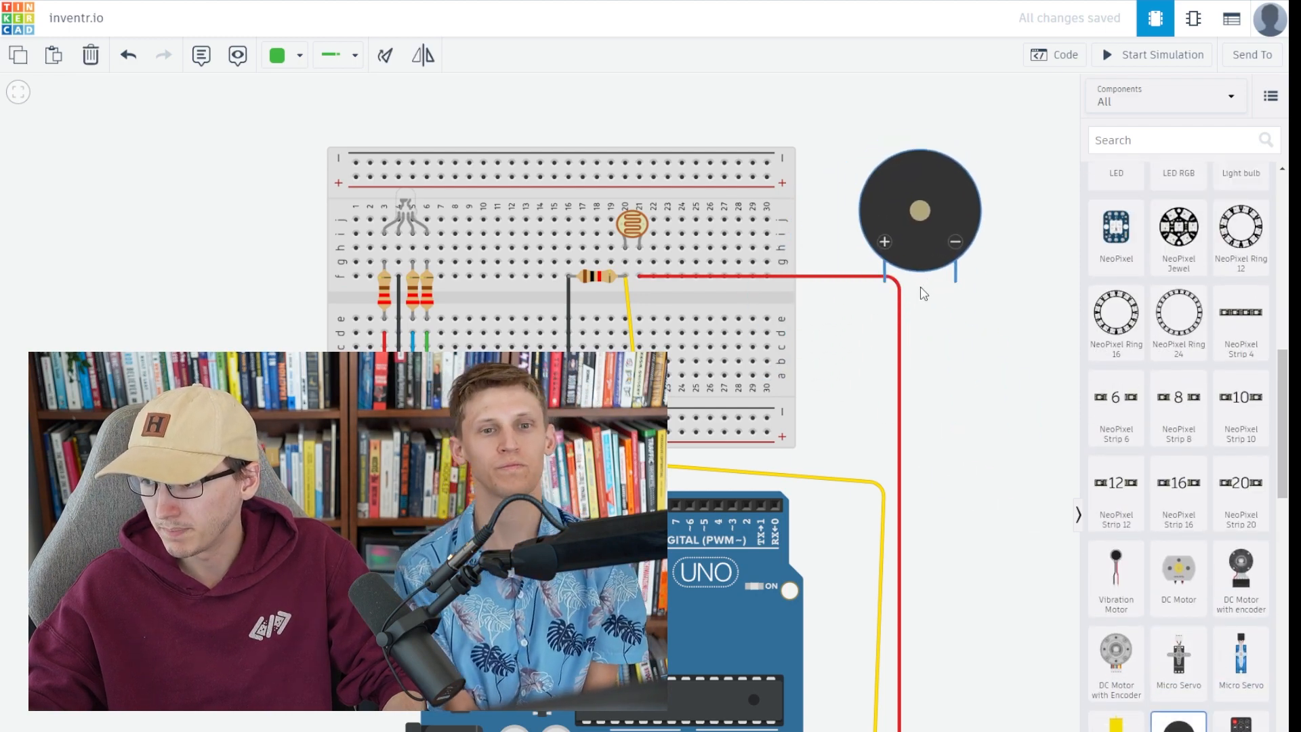
click(918, 211)
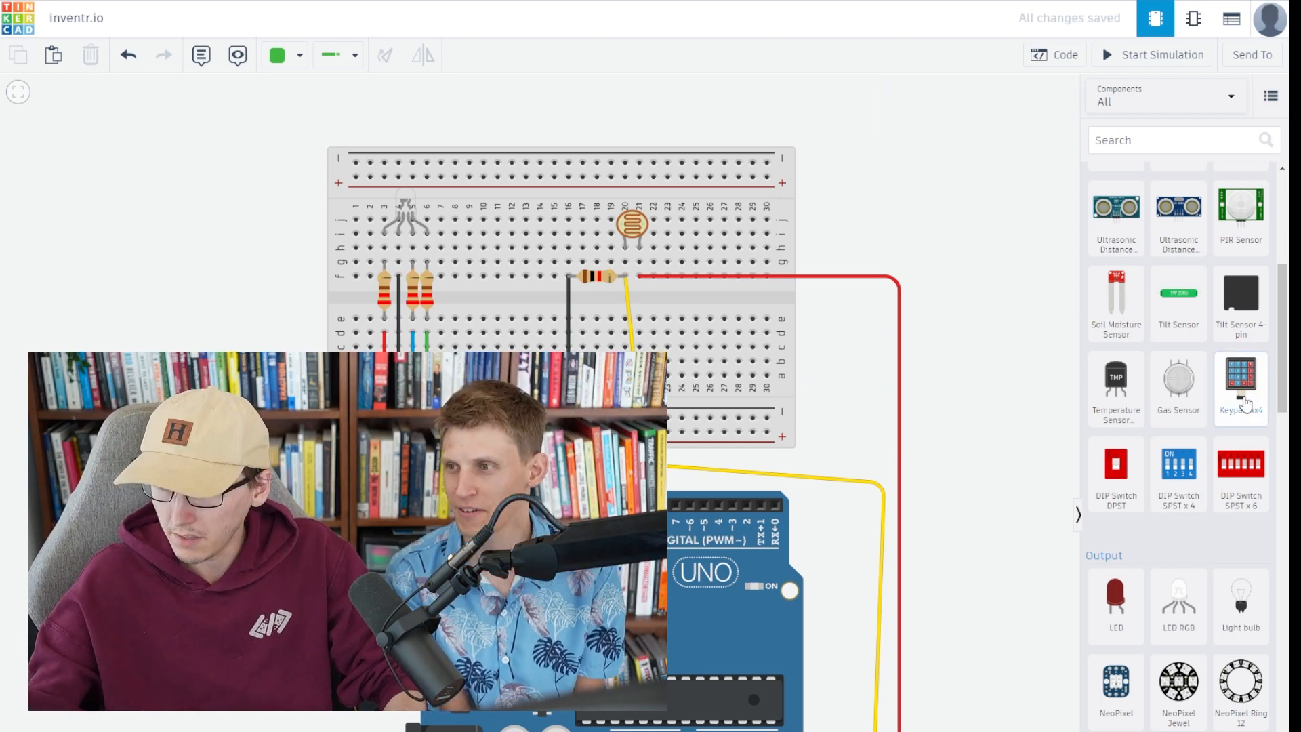
click(1239, 386)
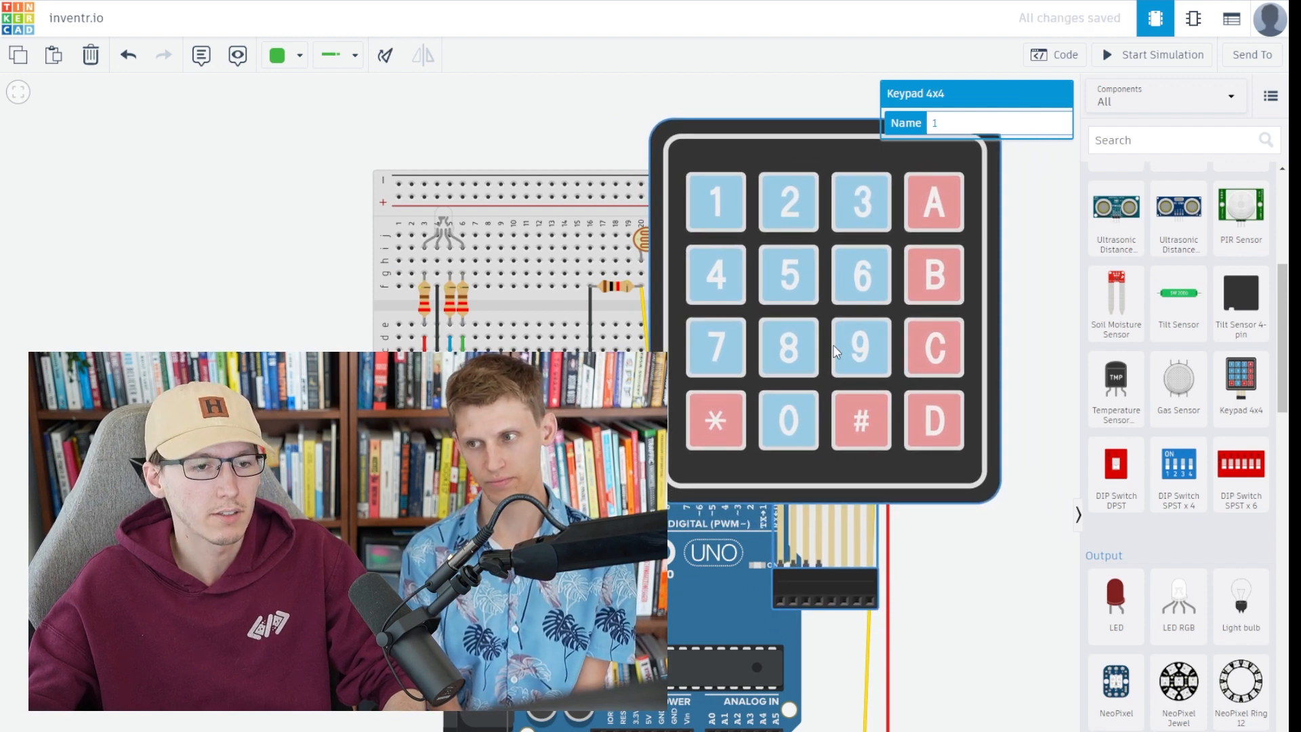
mouse_move(879, 372)
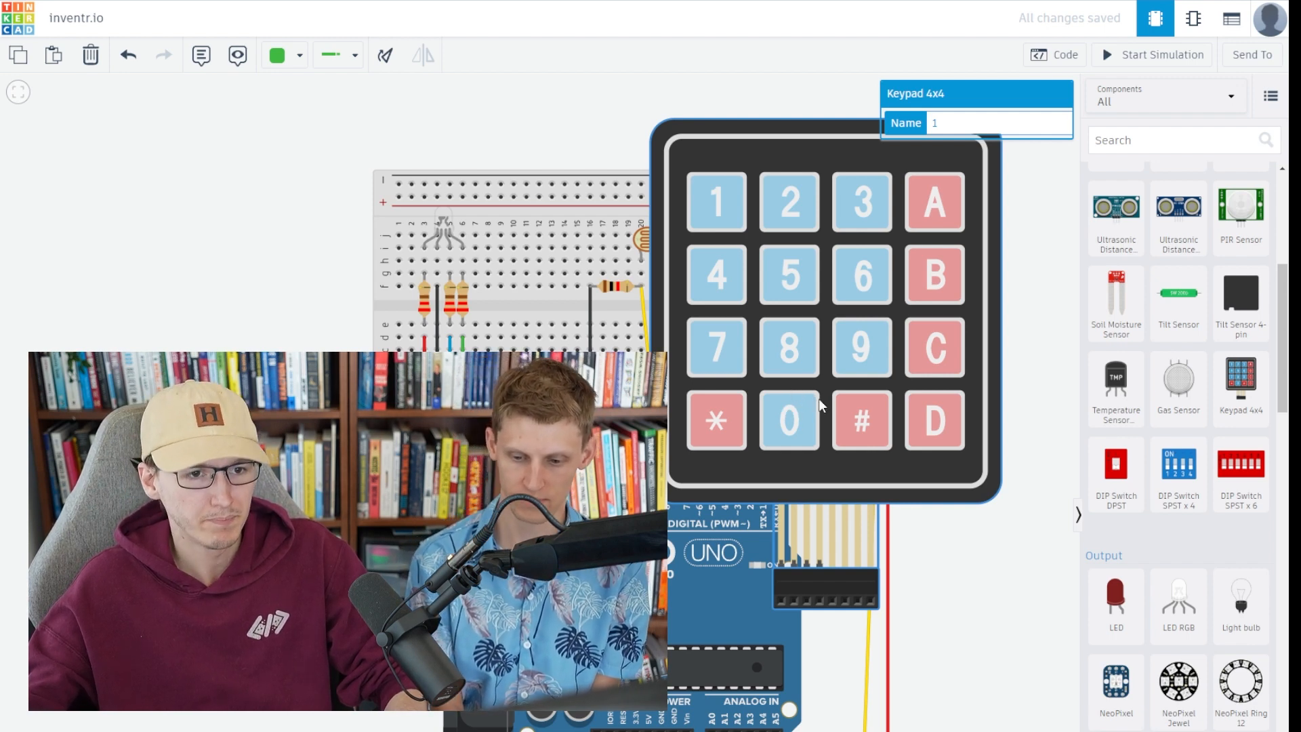
mouse_move(891, 387)
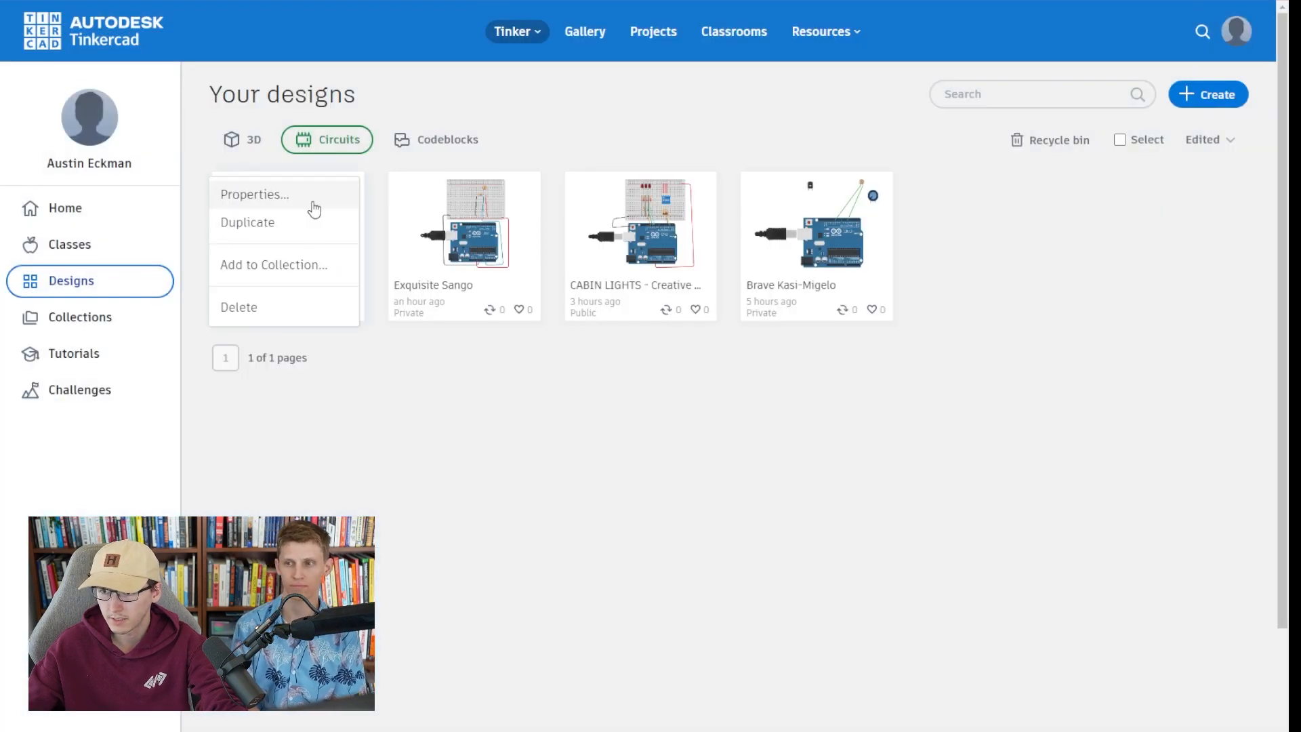
Step: Enter the description 'Creative Day 2 - Lost in Space' with an explain note in the design properties
click(255, 193)
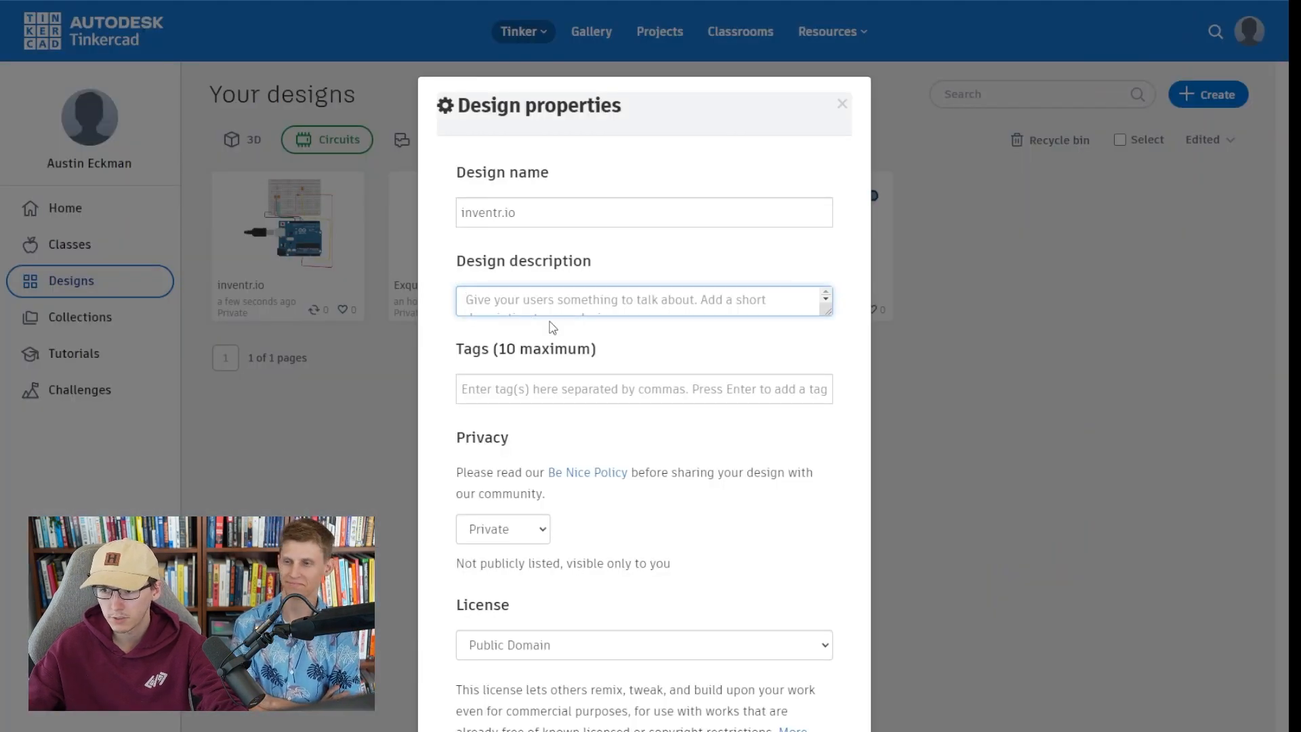
text(Creative Day)
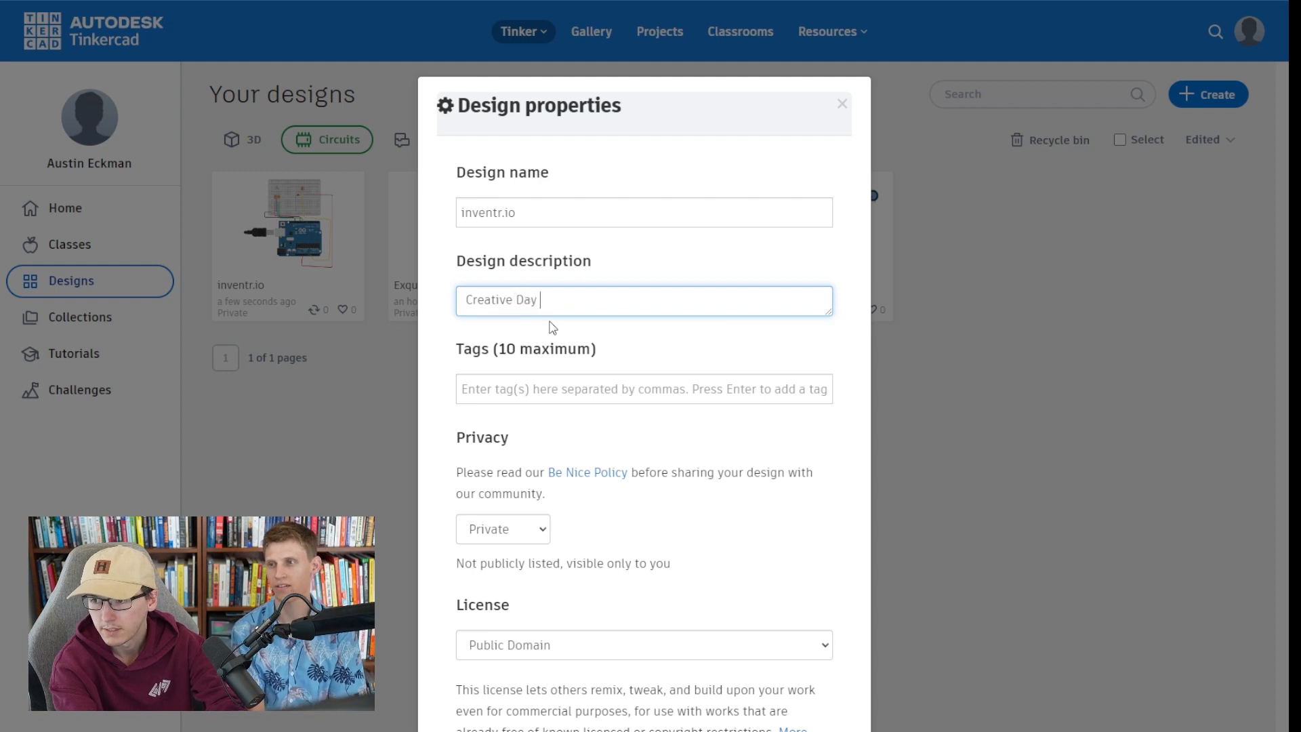
text(2 - Lost in Space)
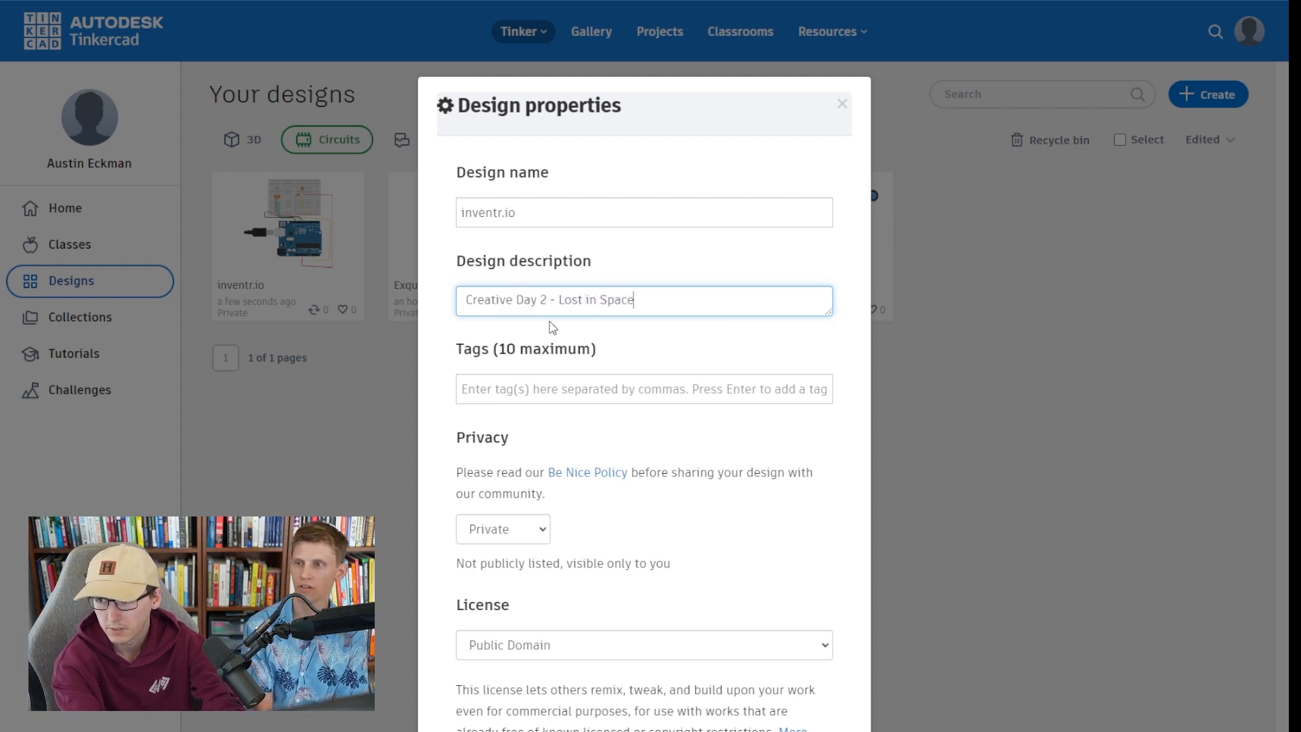
text(explain)
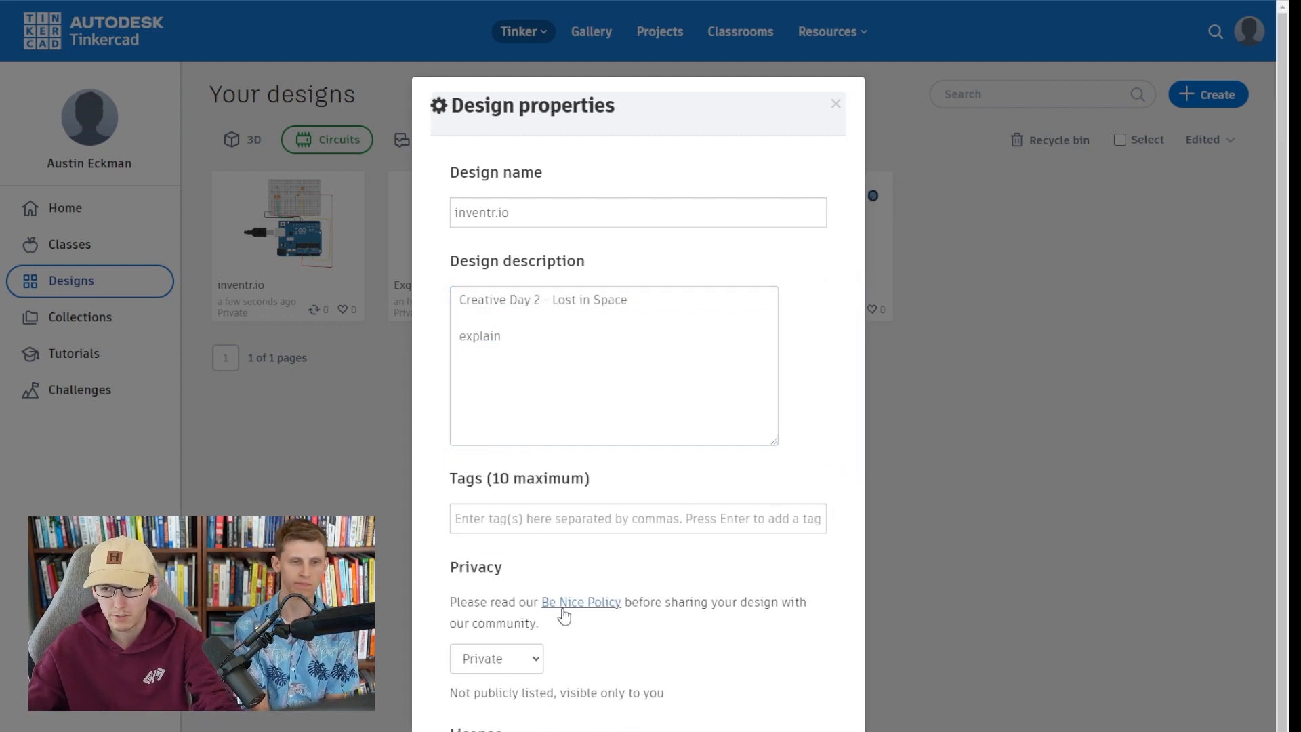
click(636, 518)
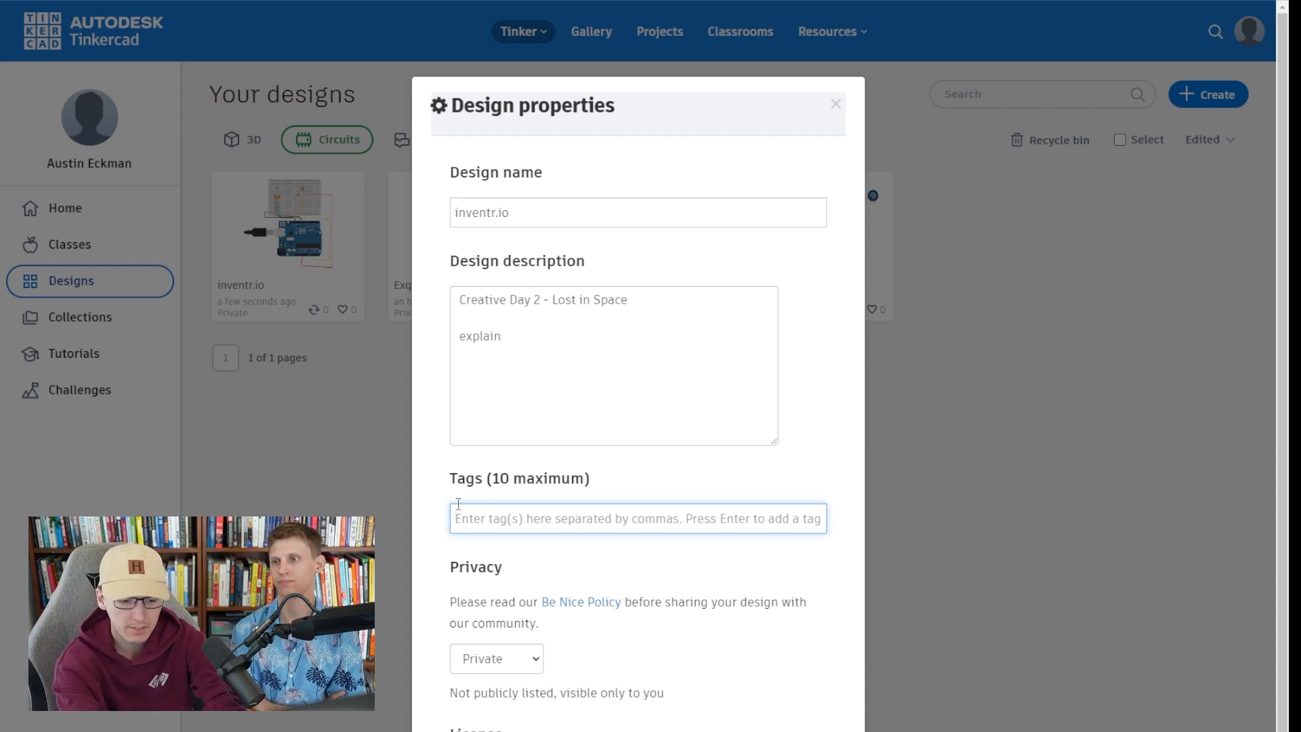
Step: Add the tags inventr.io, lost in space and creativeday2 in the Tags field
text(inventr.io)
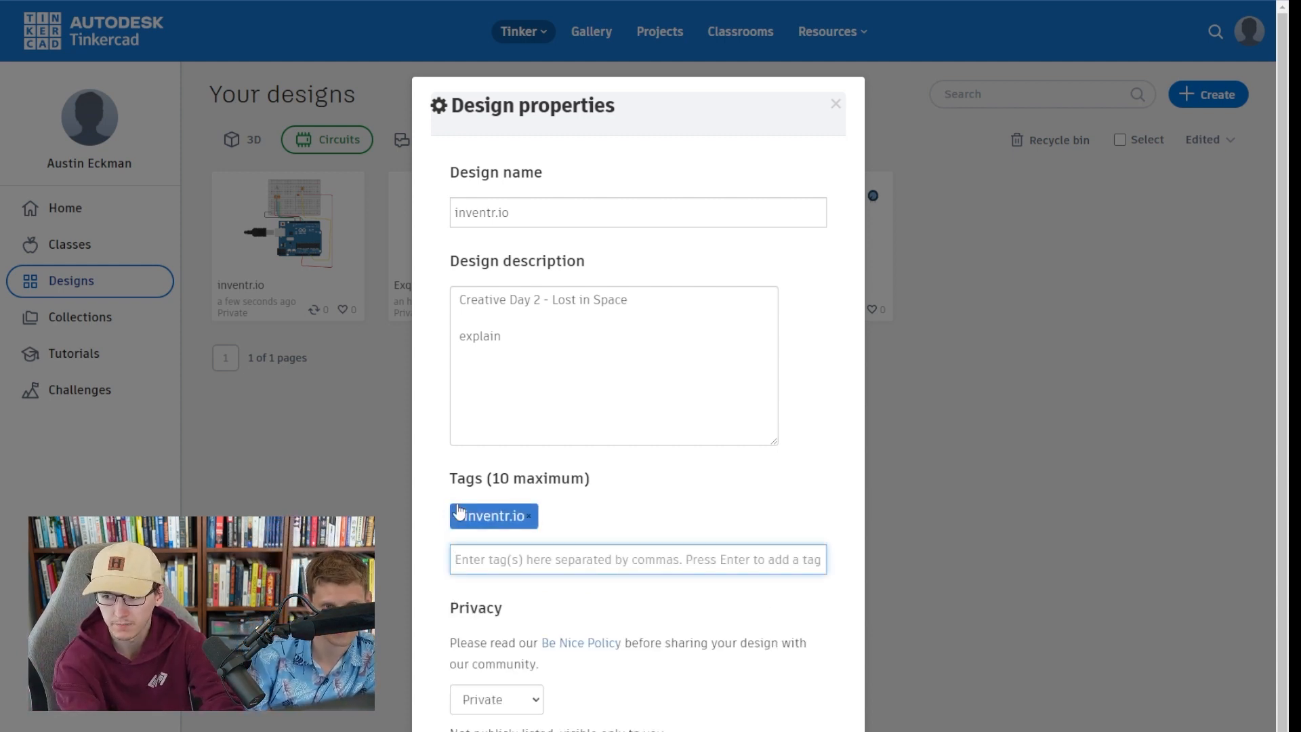
text(lost in)
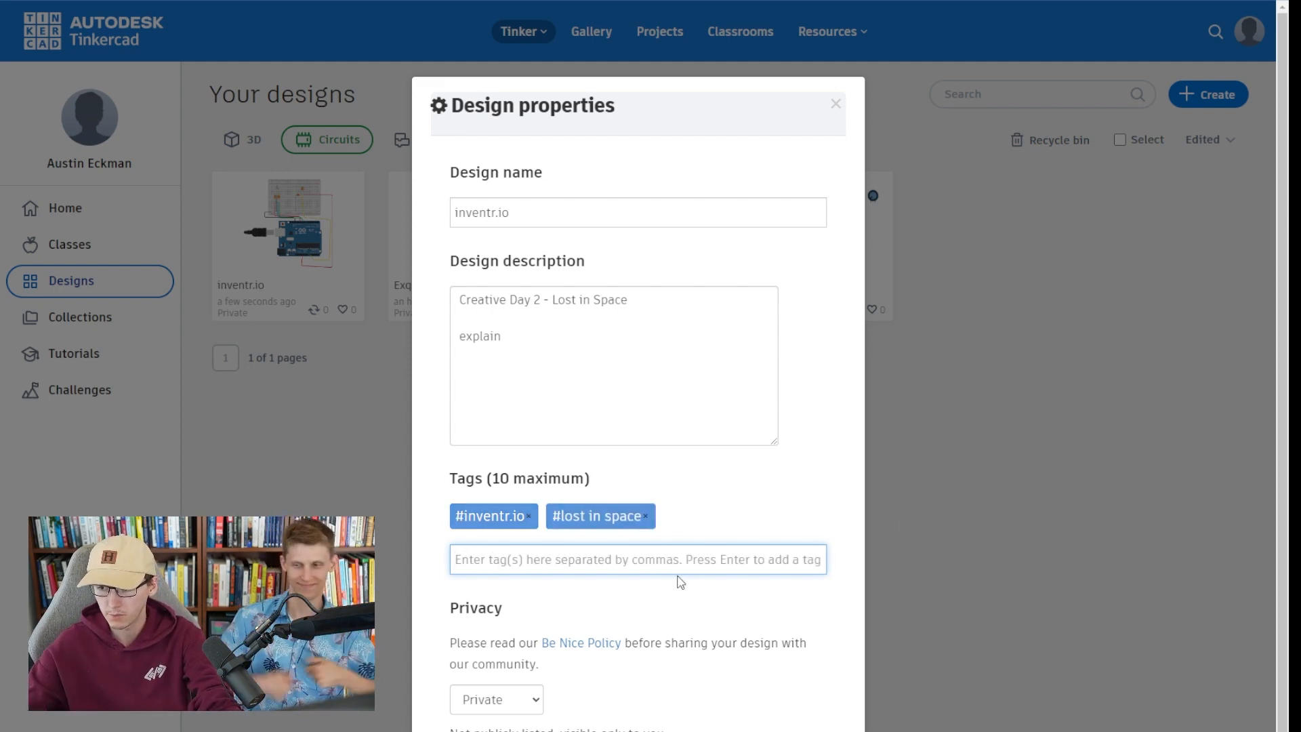
text(creative)
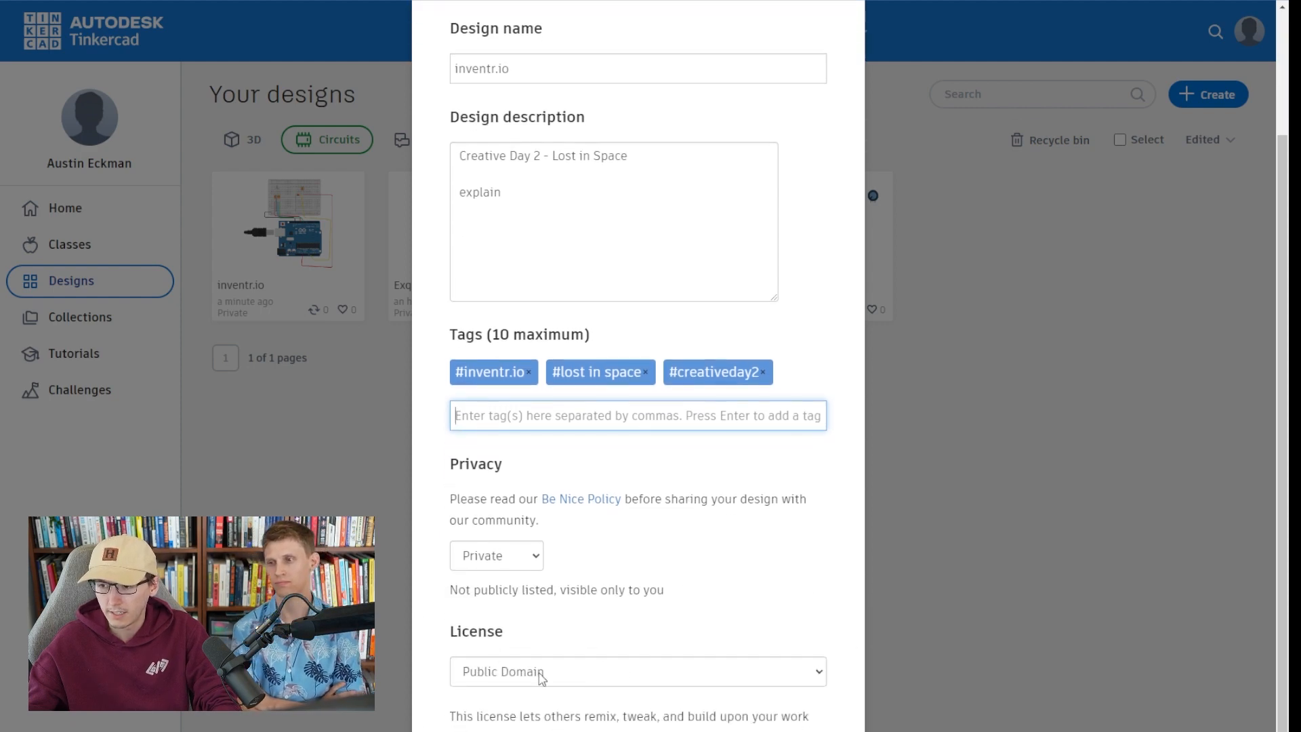
Step: Set privacy to Public, confirm the reCAPTCHA and save the design's properties
click(637, 670)
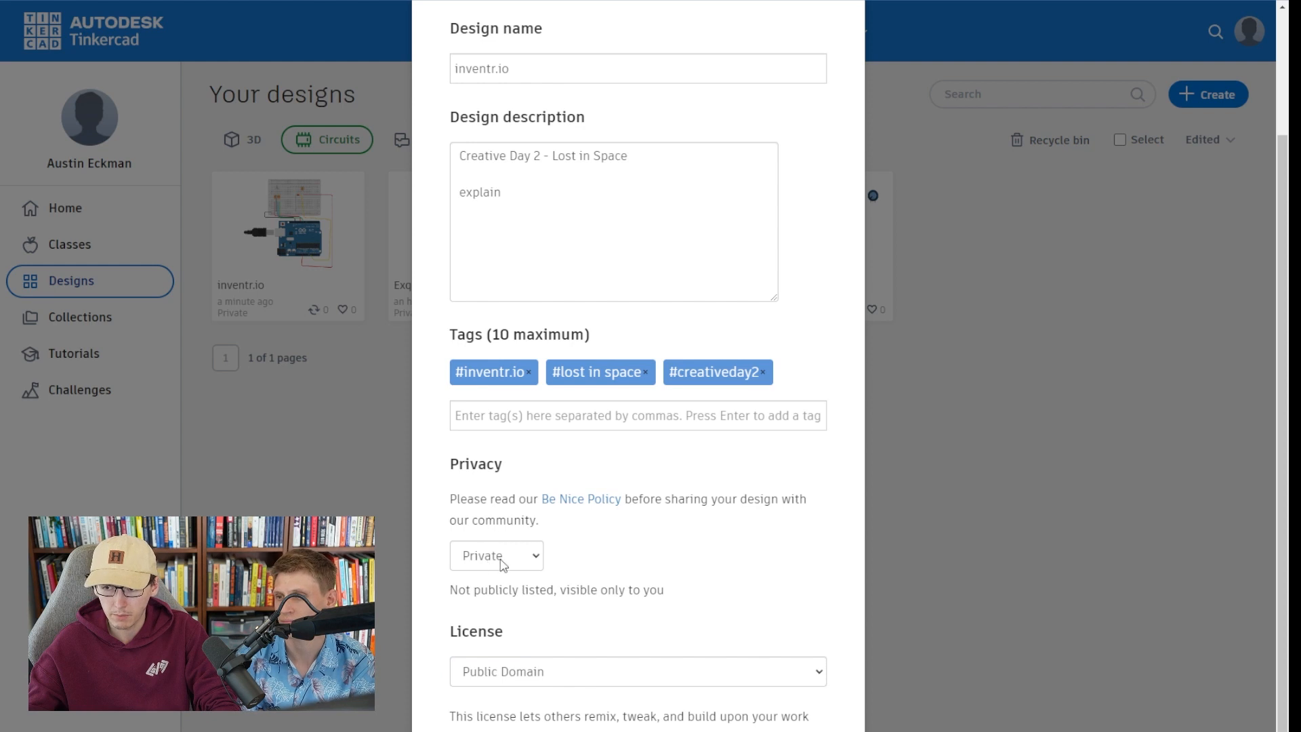
click(496, 556)
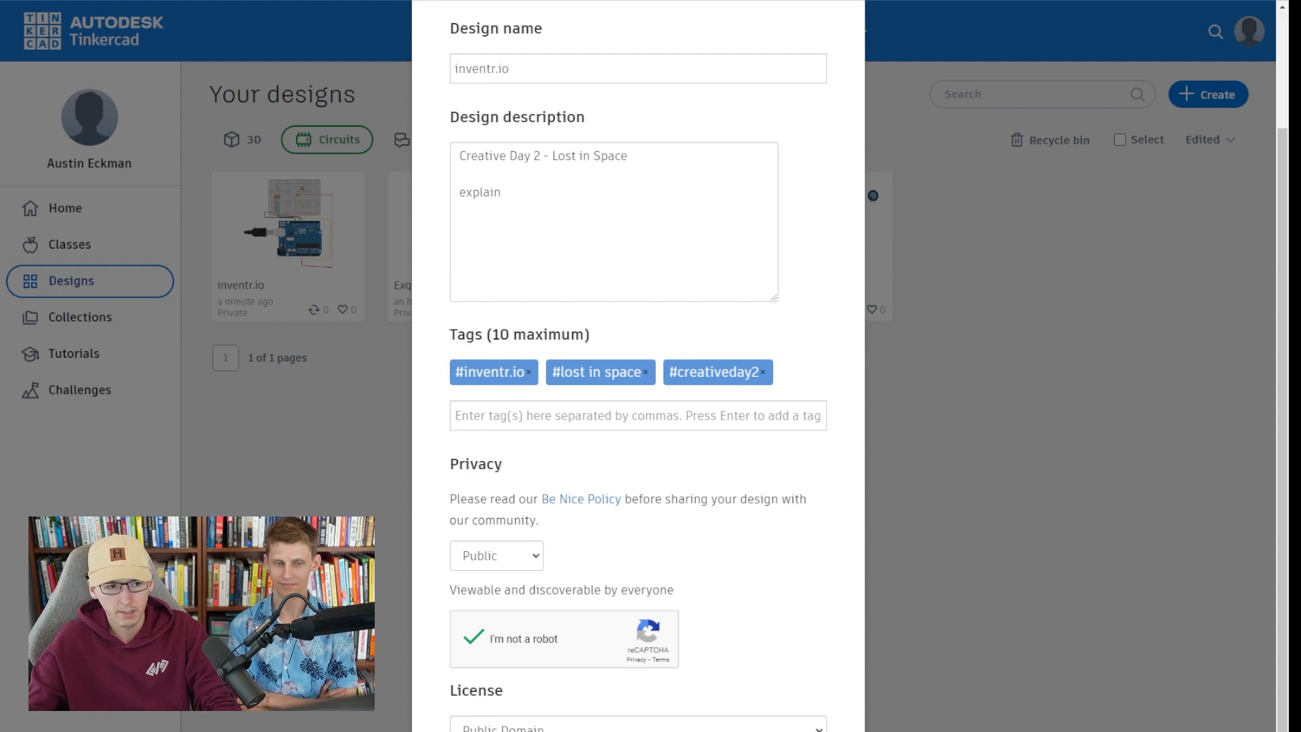
scroll(down, 3)
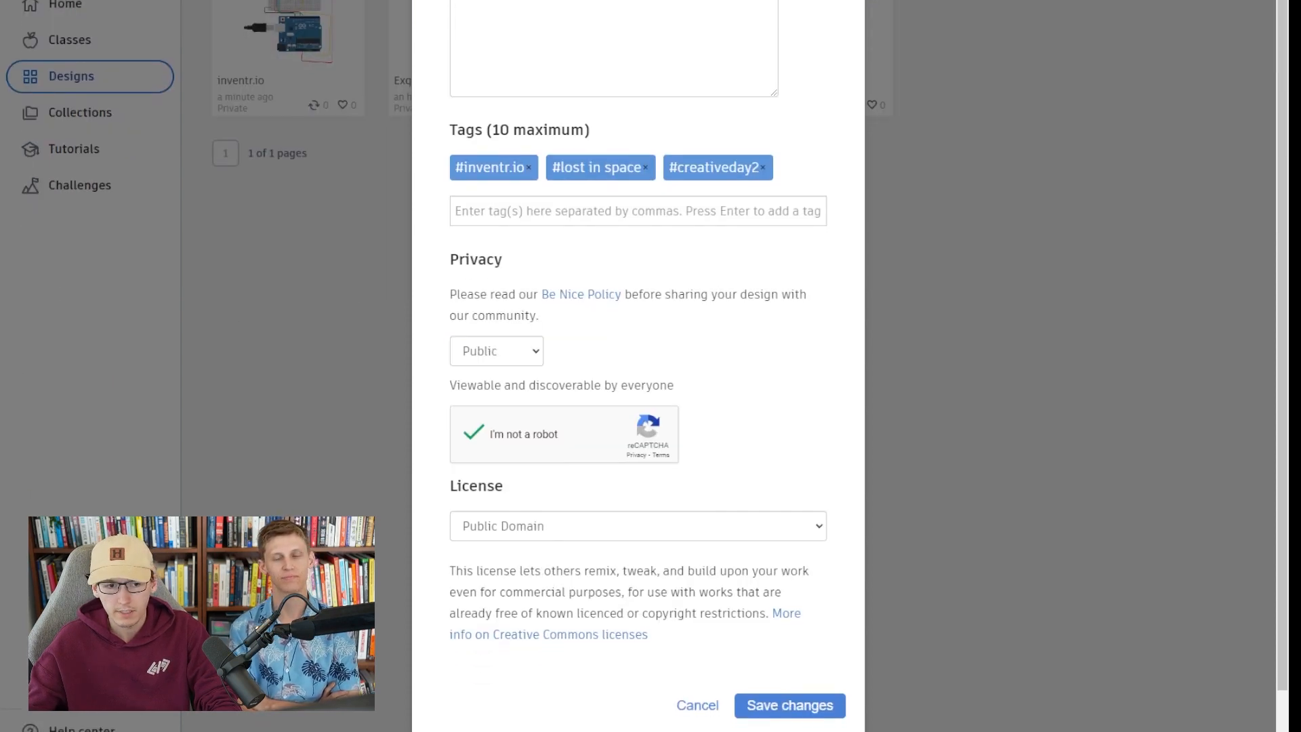
click(787, 704)
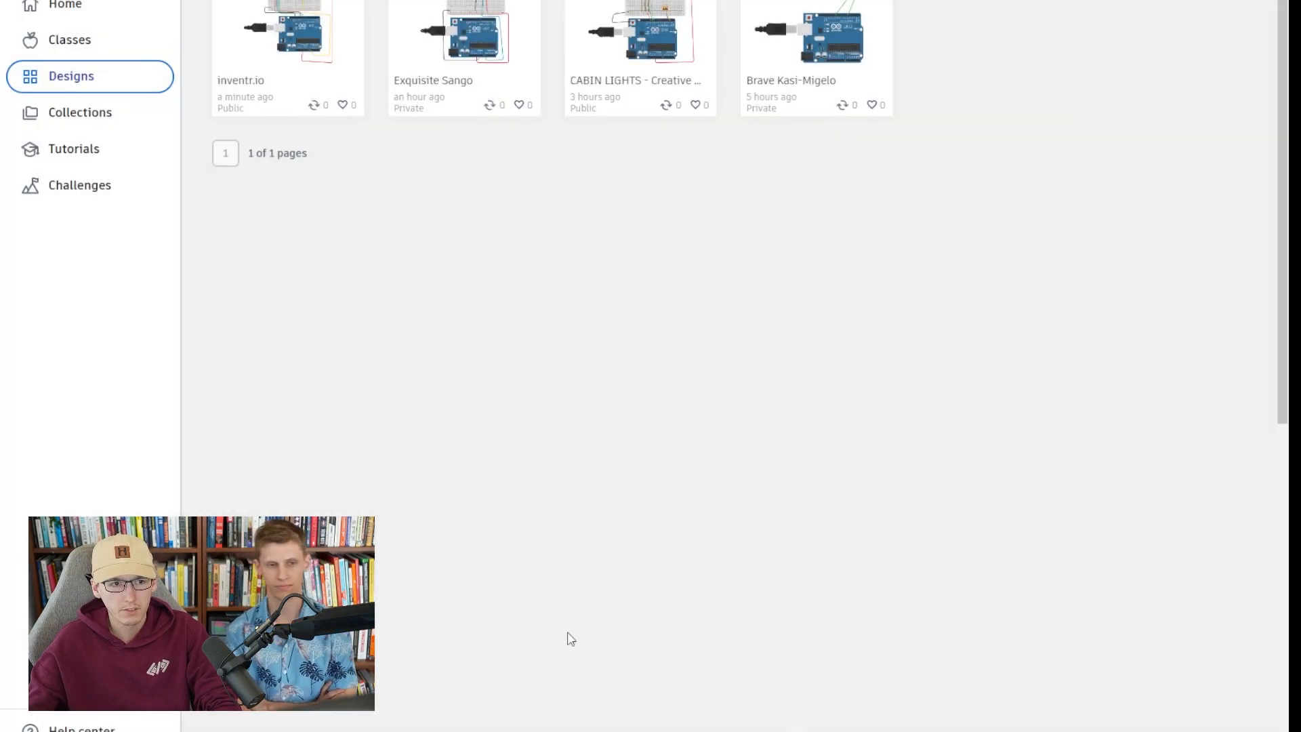